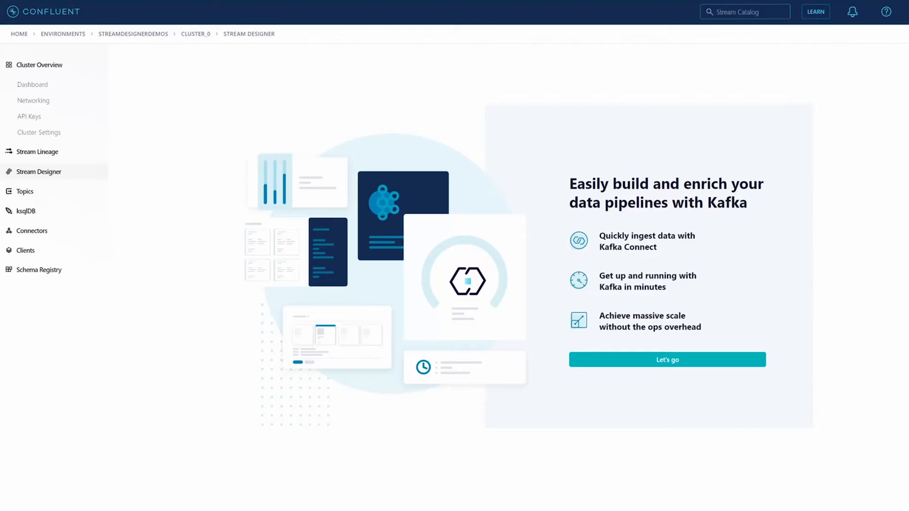
Create a new pipeline named SF_to_BigQuery.
click(666, 359)
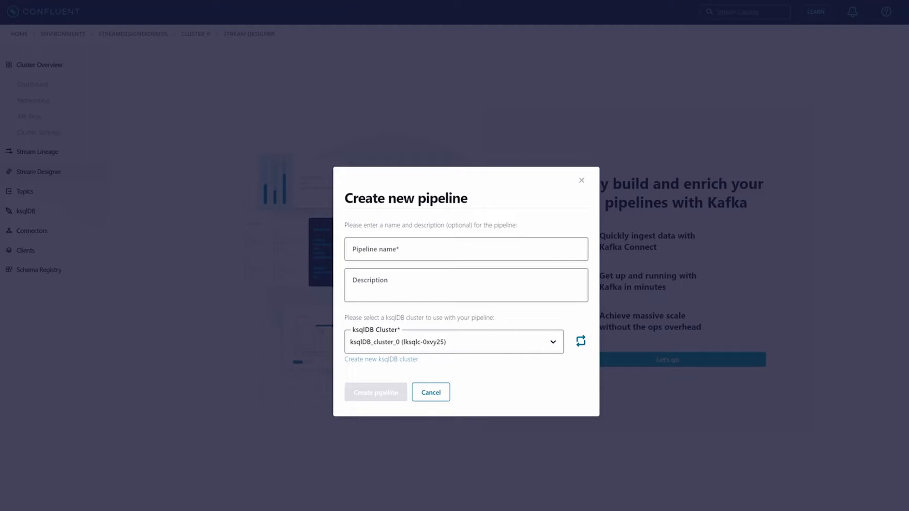
text(SF_to_BigQuery)
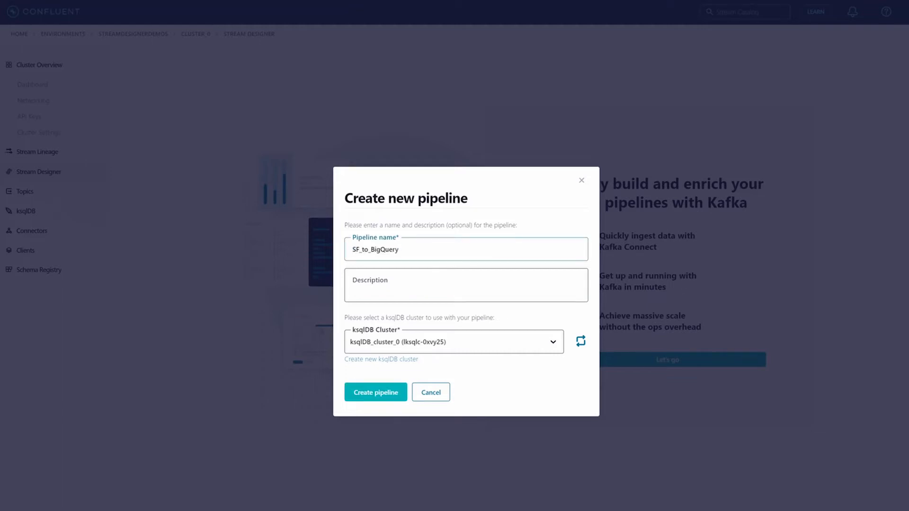
click(375, 393)
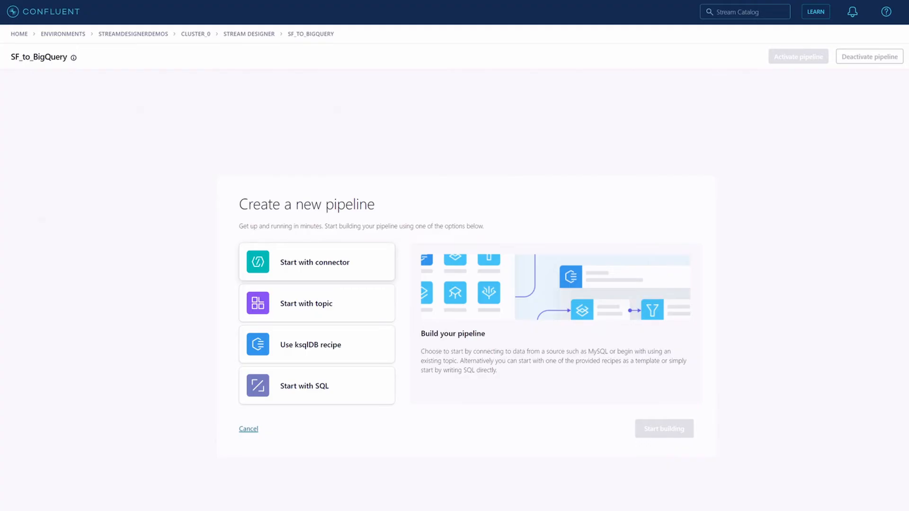
Start the pipeline from a connector and place the unconfigured source connector on the canvas.
click(316, 262)
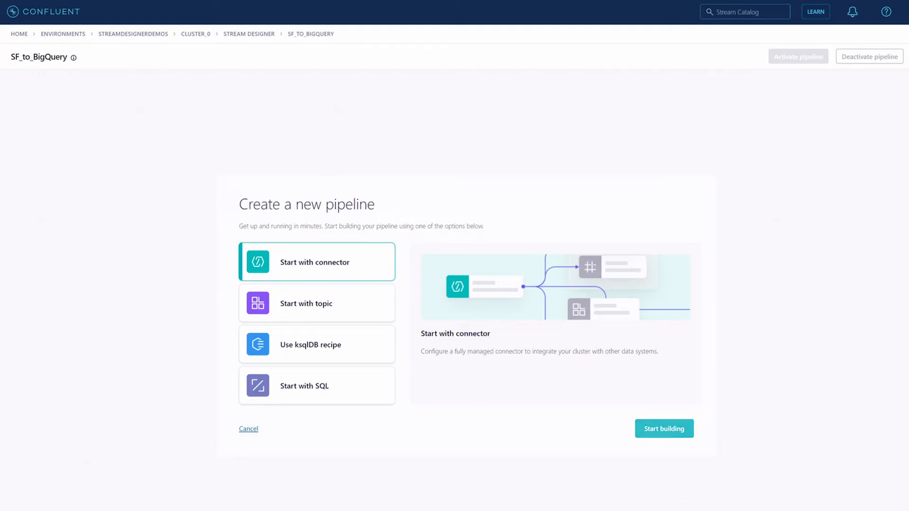
click(663, 429)
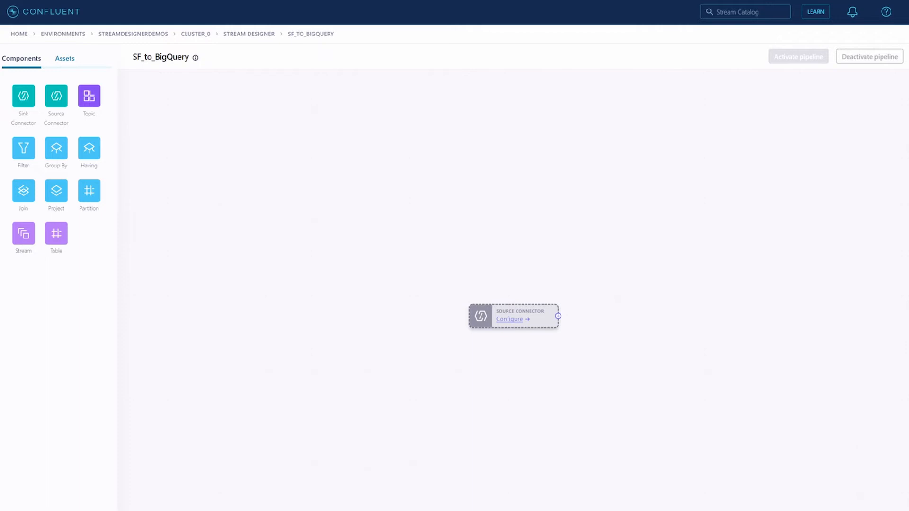
click(509, 319)
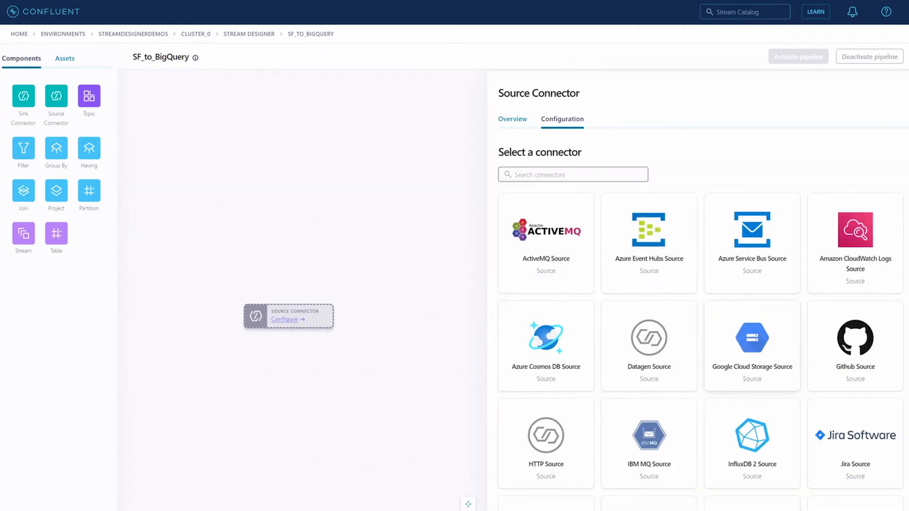
Choose Salesforce PushTopic Source as the connector and submit its Salesforce authentication settings.
scroll(down, 3)
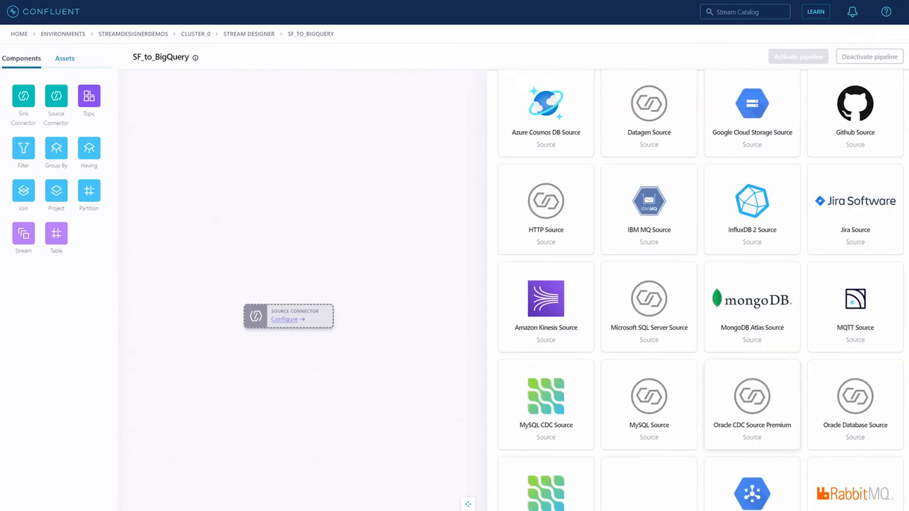
scroll(down, 3)
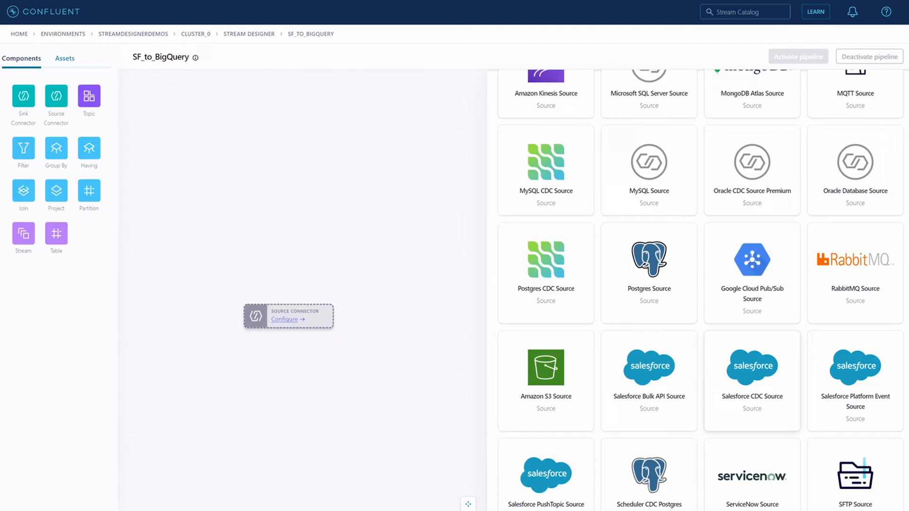
scroll(down, 3)
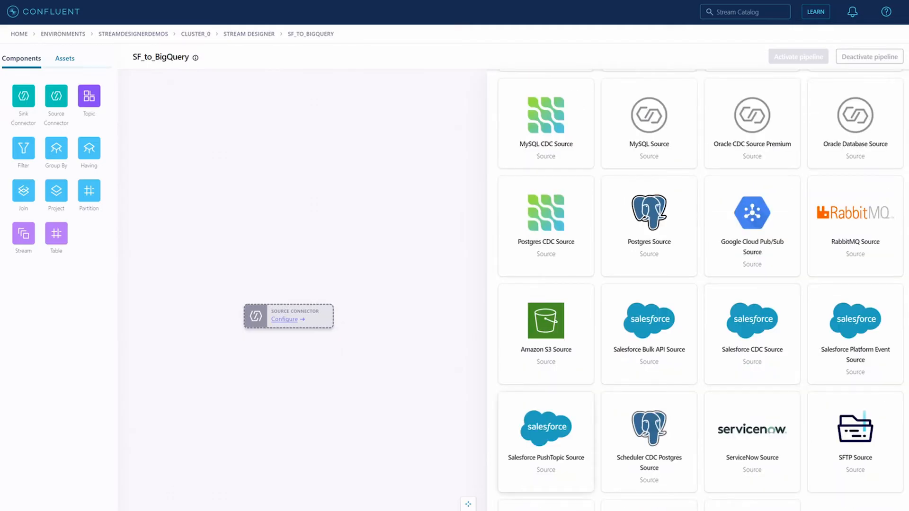
click(545, 443)
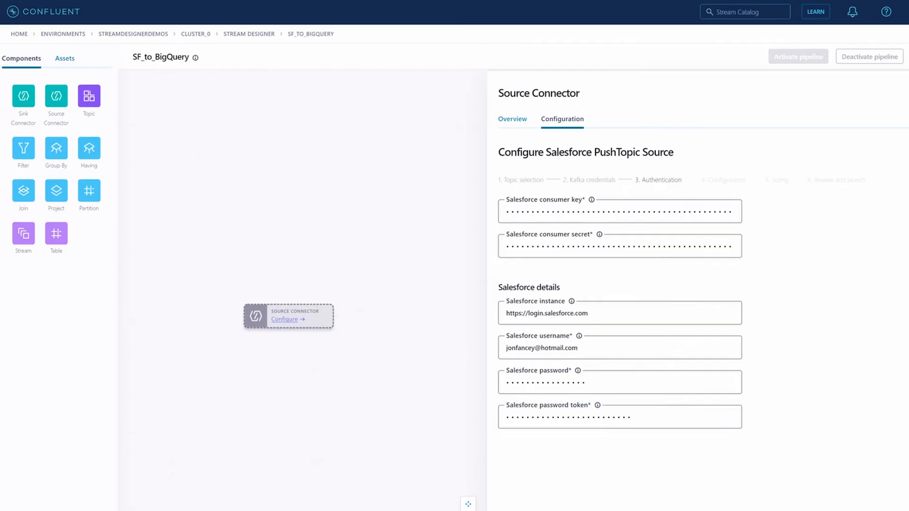
click(722, 180)
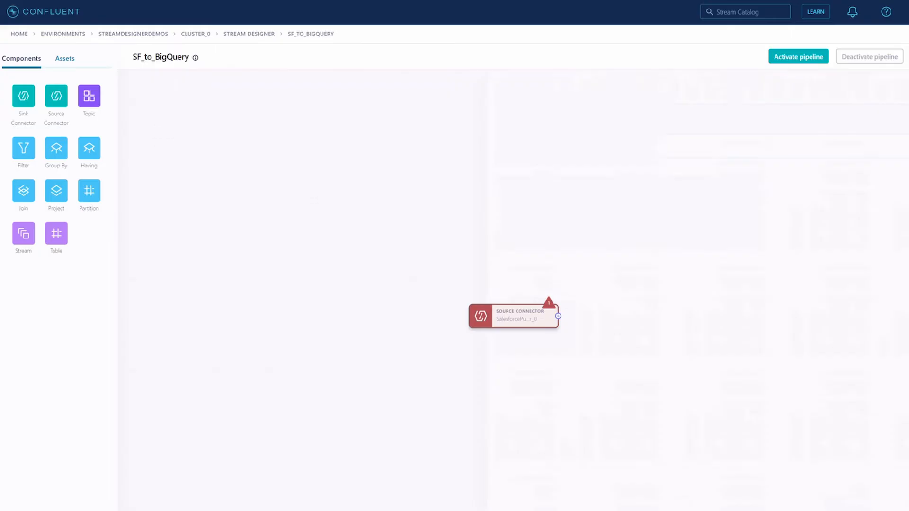
Route the Salesforce connector into the accounts topic with accountsstream and activate SF_to_BigQuery.
click(512, 317)
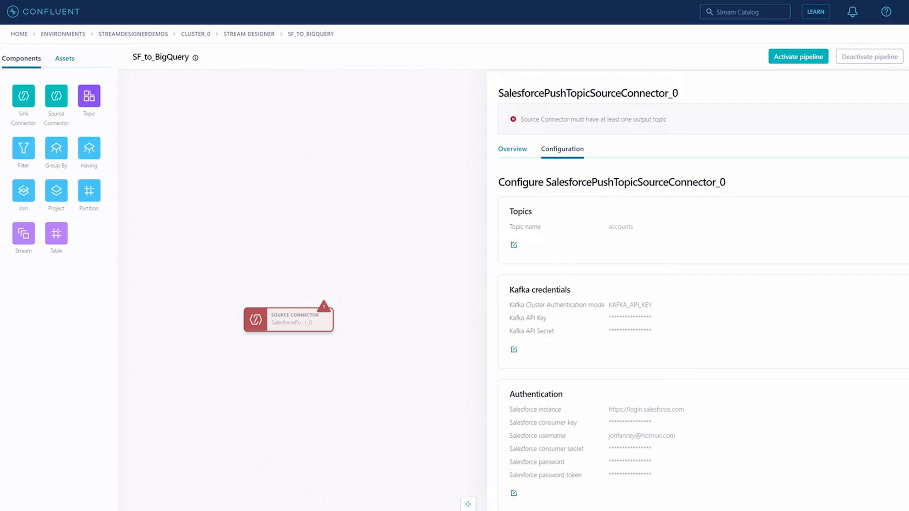
double_click(620, 227)
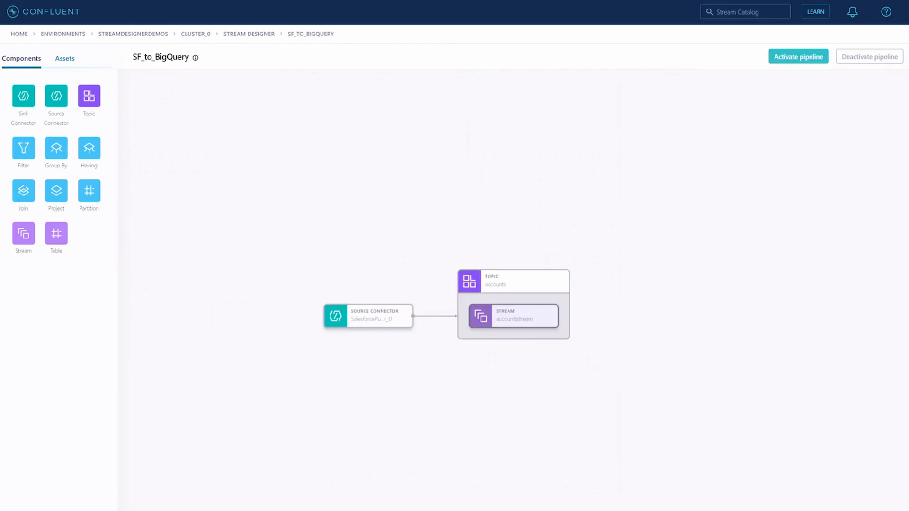
click(798, 56)
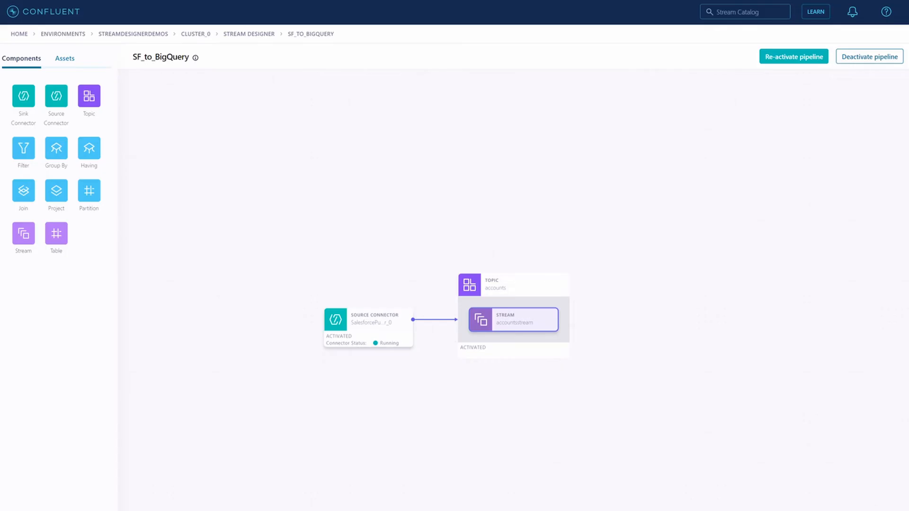
click(512, 284)
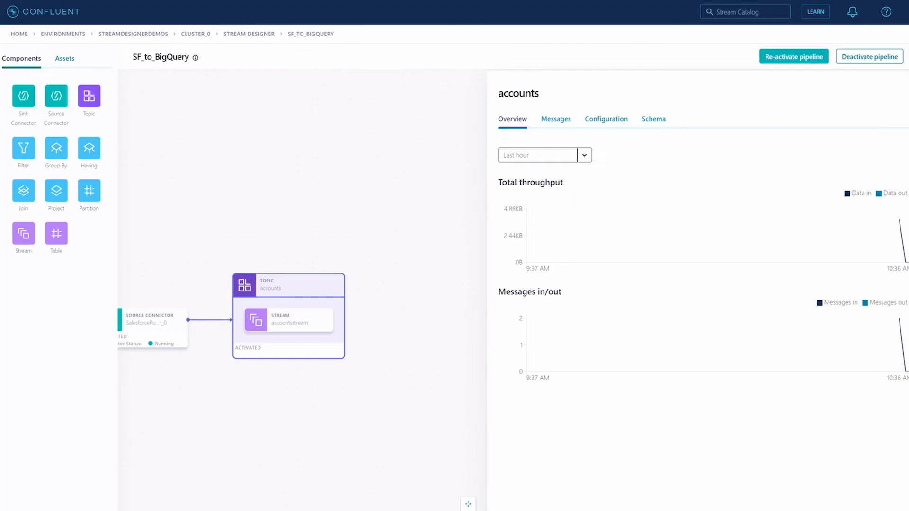
click(555, 119)
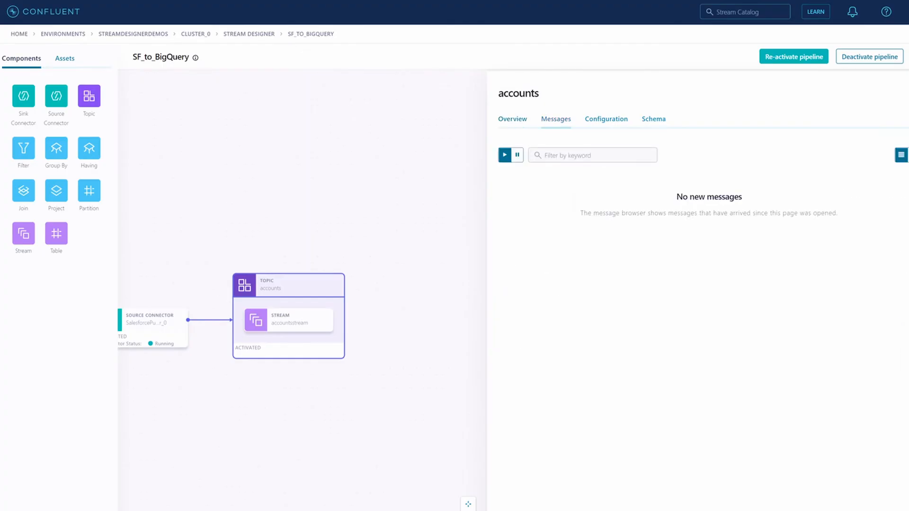
click(504, 155)
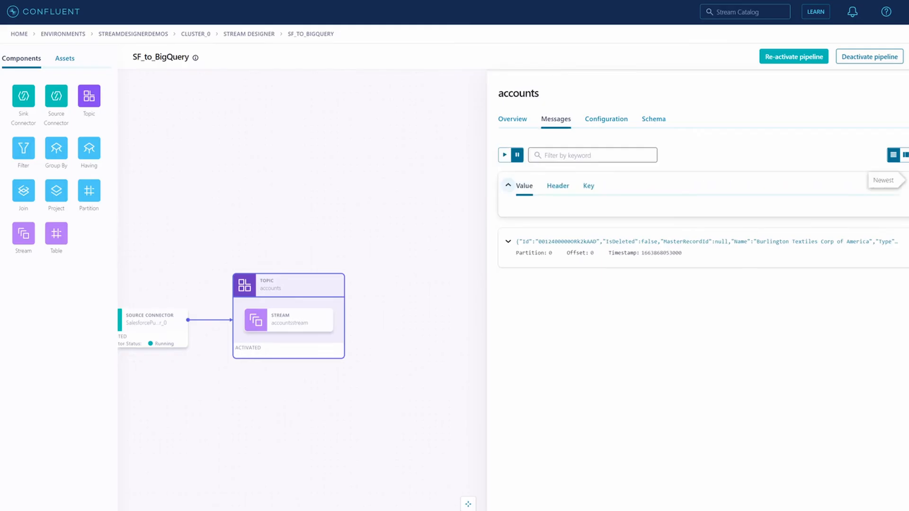
click(508, 242)
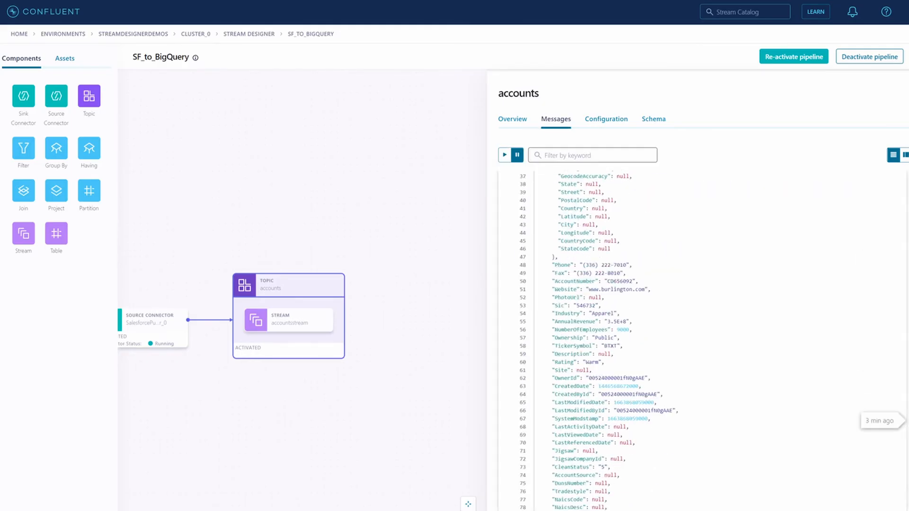
scroll(down, 3)
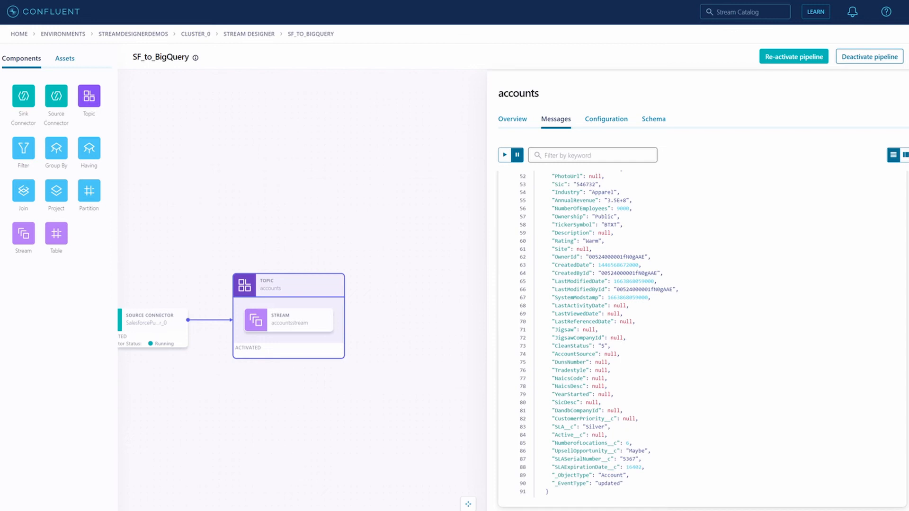
double_click(583, 475)
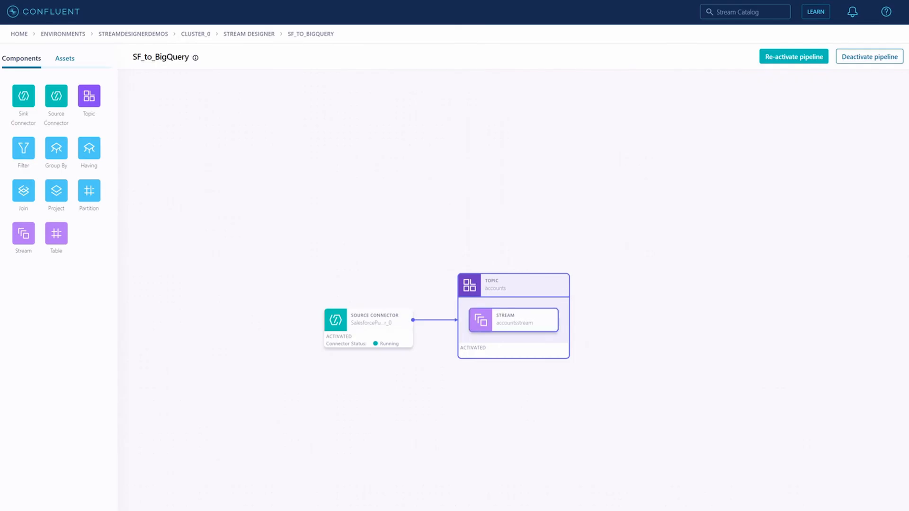
Add a filter query on accountsstream with _ObjectType = 'Account' feeding a new outputstream topic.
click(558, 320)
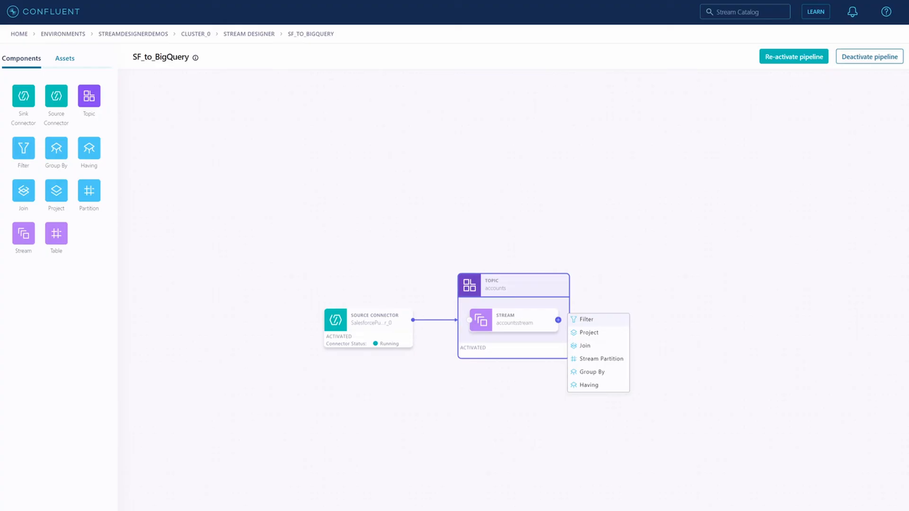
click(585, 320)
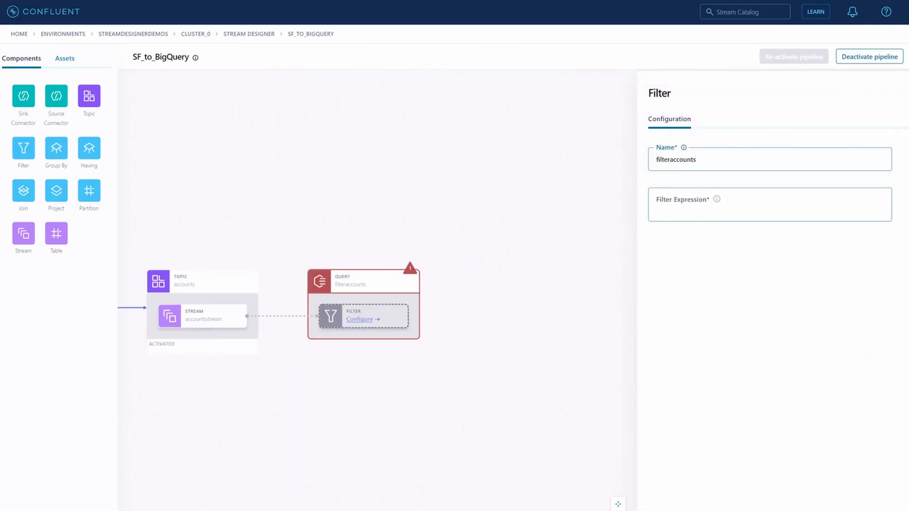
text(_ObjectType = 'Account')
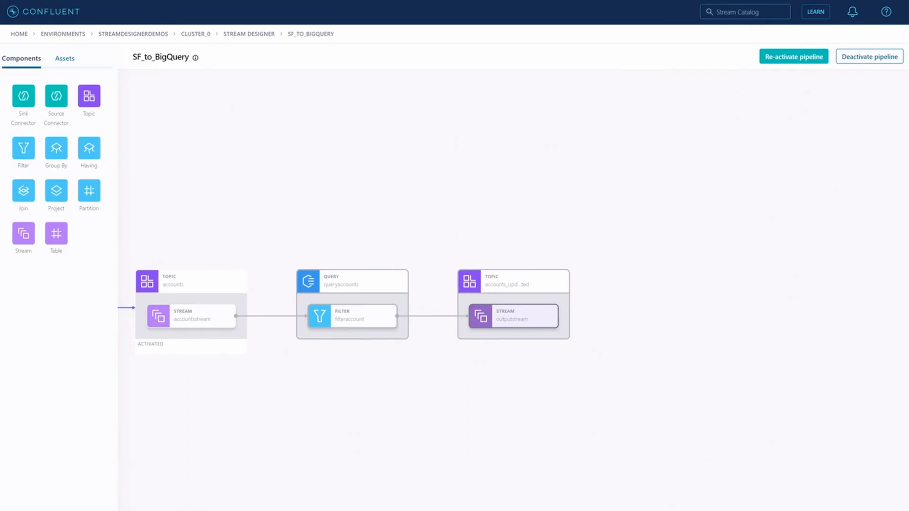
click(238, 317)
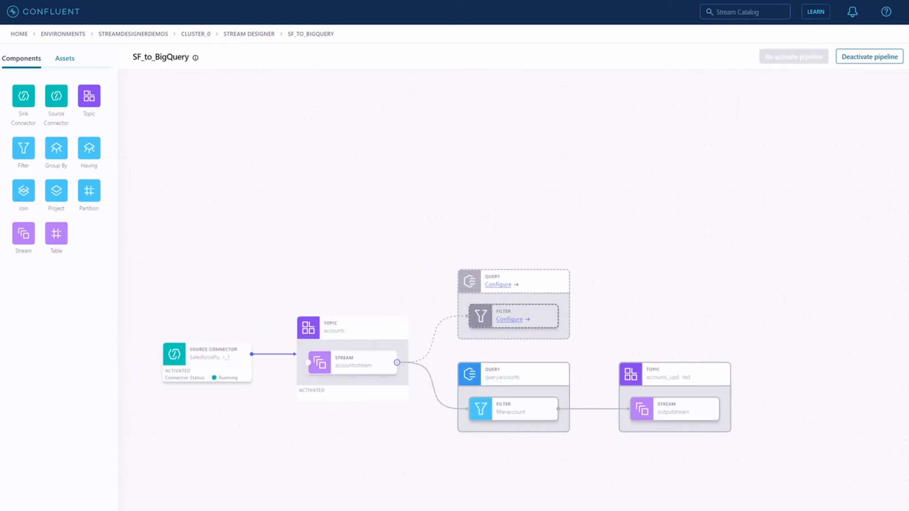
Remove the extra unconfigured query and display the pipeline's generated SQL source.
click(352, 356)
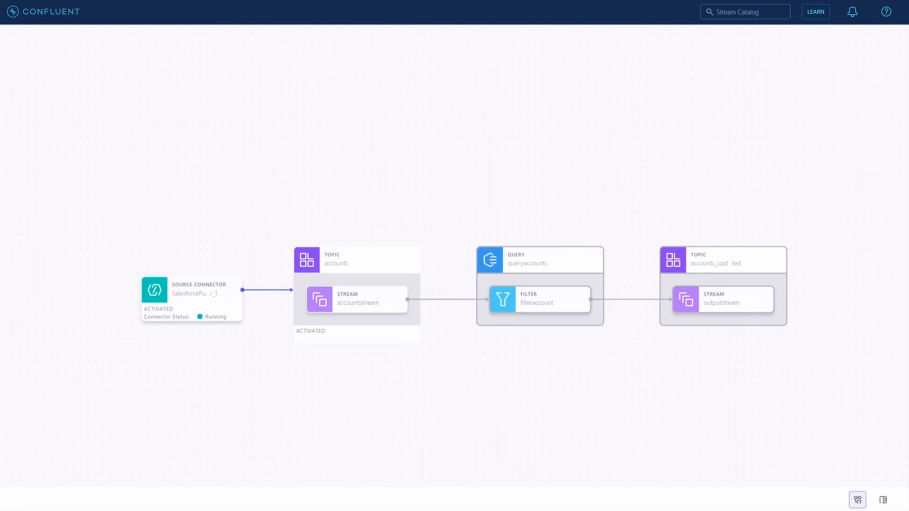
click(883, 500)
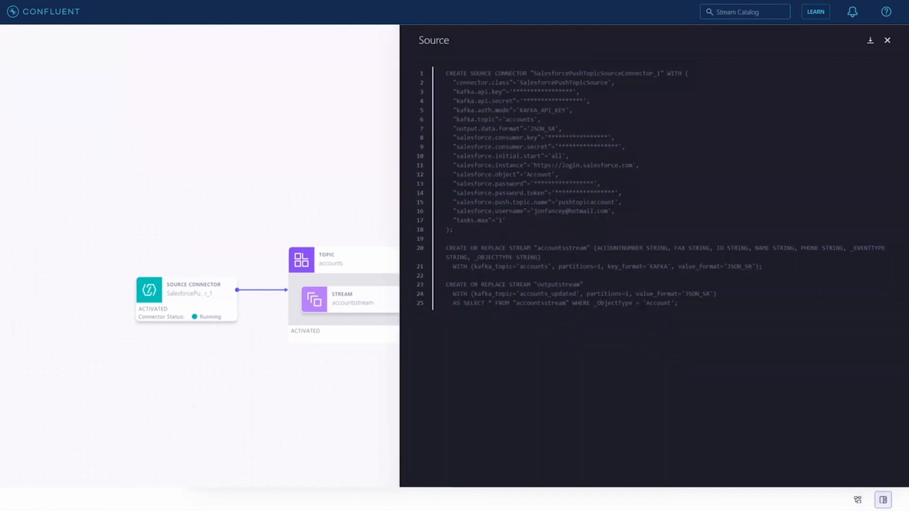